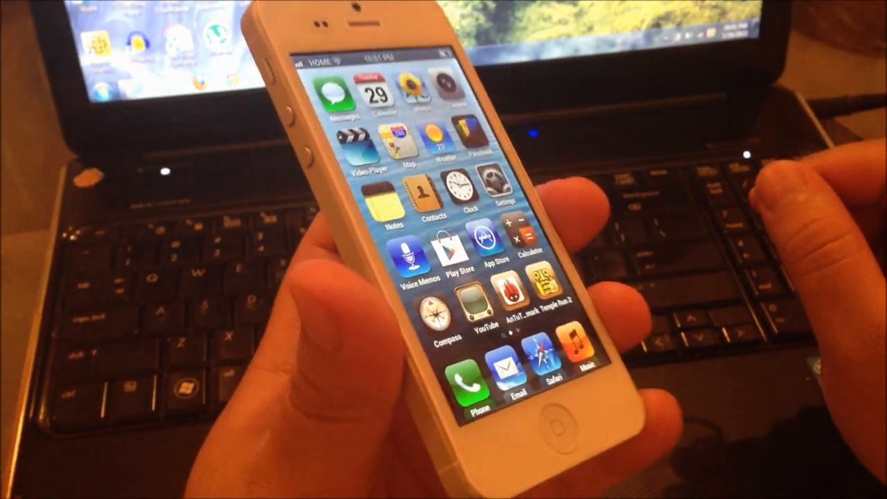
Page left through the iOS-style home screens to reveal the second page of apps.
scroll("left", 3)
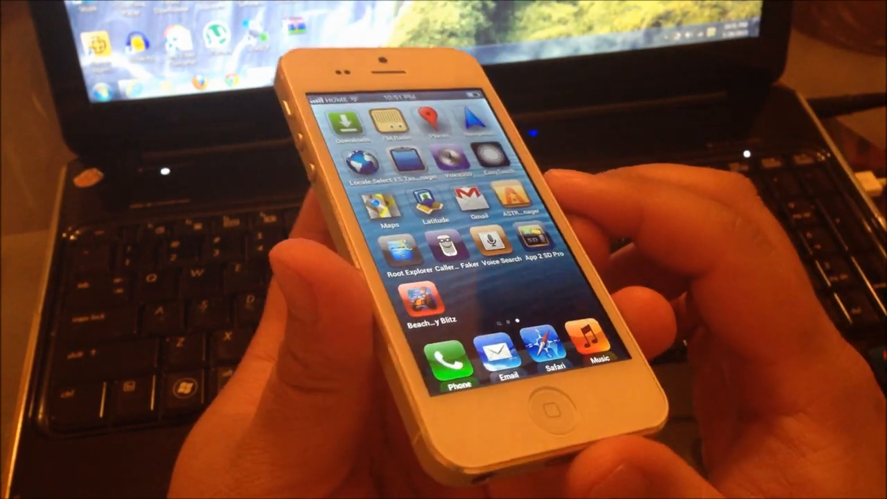
scroll("left", 3)
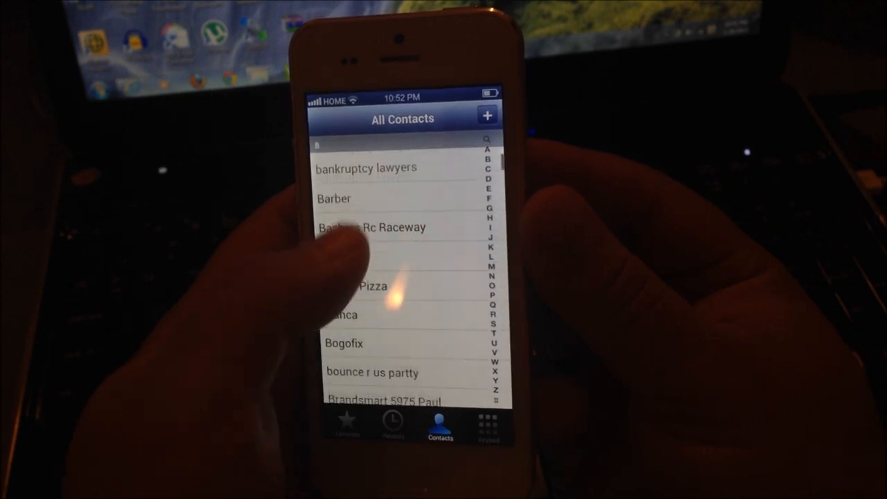
Scroll through the All Contacts list, then open iCloud account settings.
scroll("down", 3)
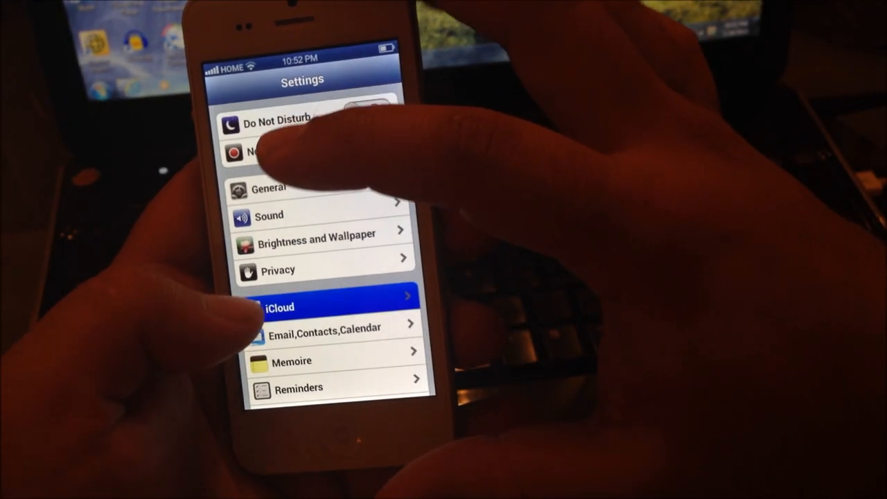
left_click(277, 307)
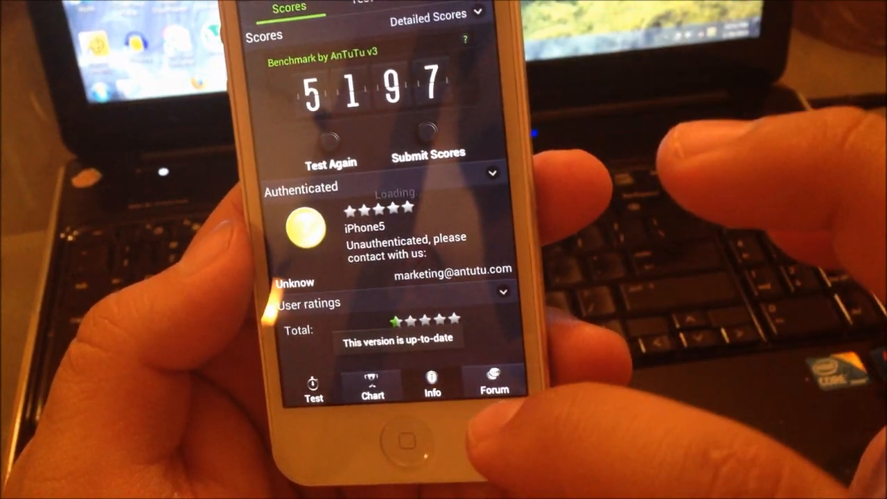
Show AnTuTu's device Info and System Info tab, scrolling the processor and GPU details.
left_click(432, 381)
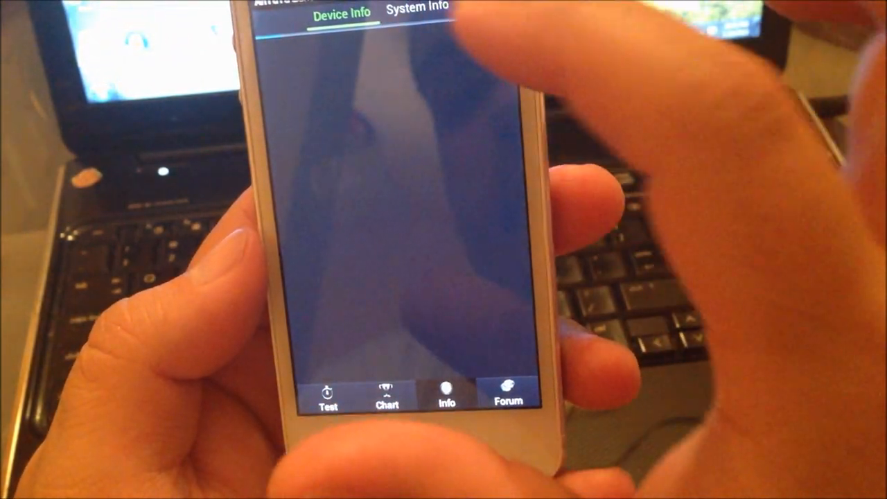
left_click(416, 8)
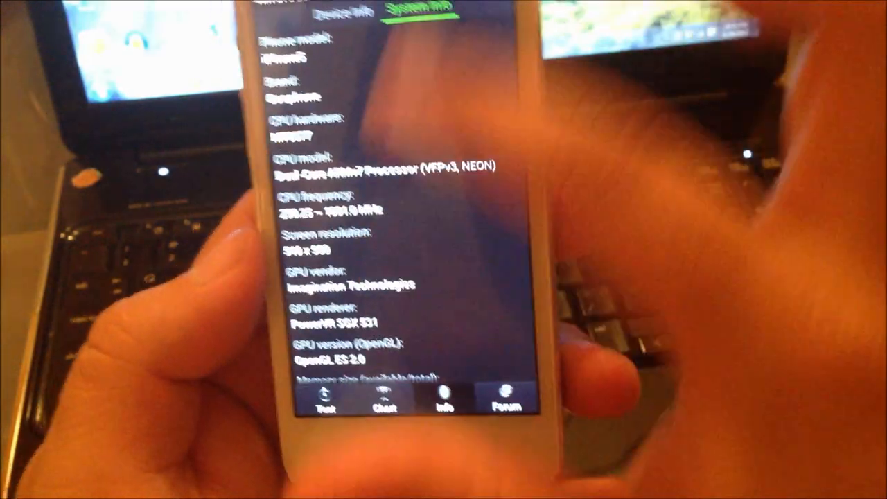
scroll("down", 3)
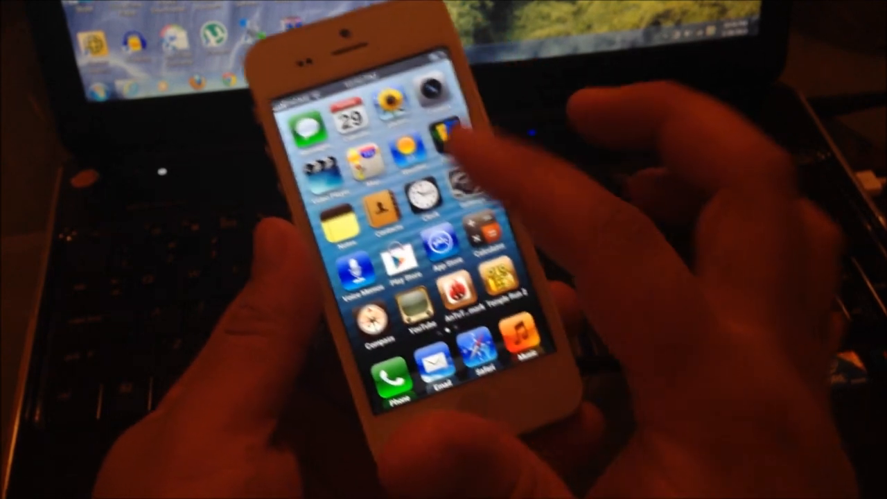
Scroll the Settings list, return home, and end the voice search listening prompt.
scroll("left", 3)
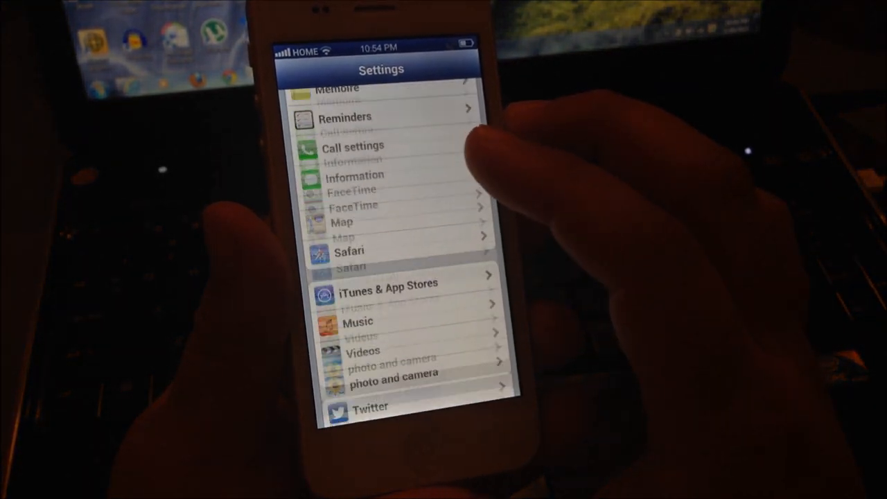
scroll("down", 3)
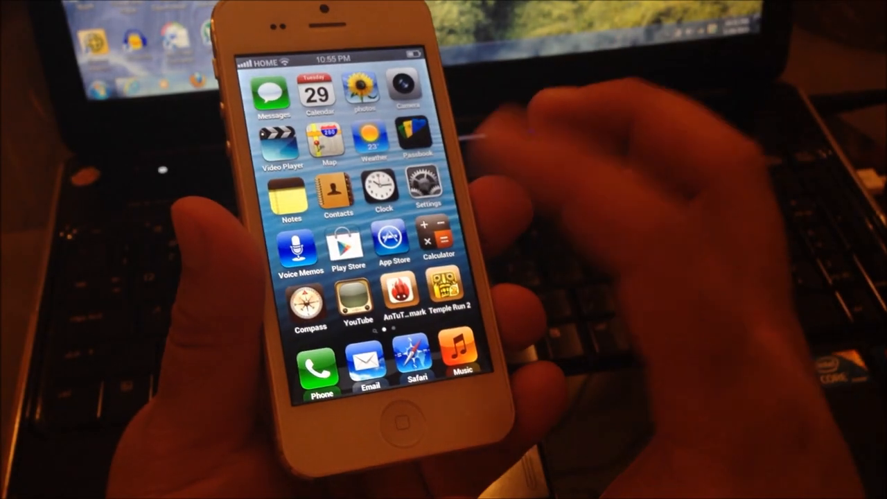
scroll("left", 3)
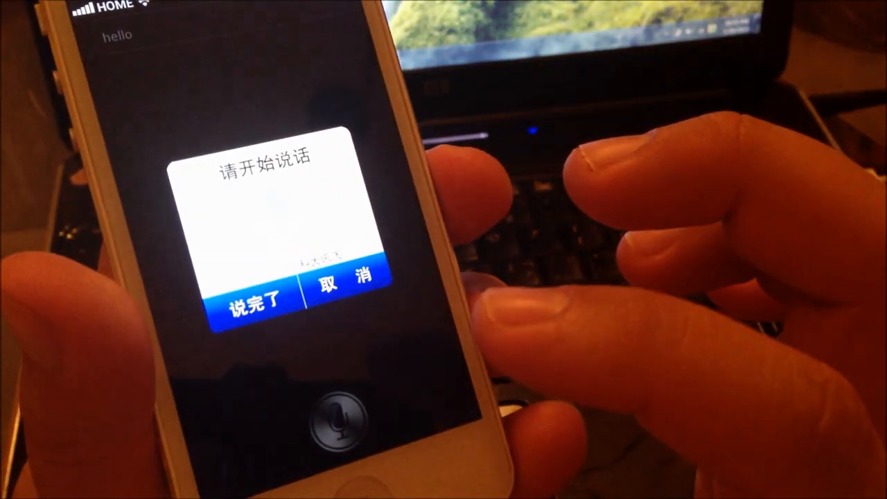
left_click(255, 305)
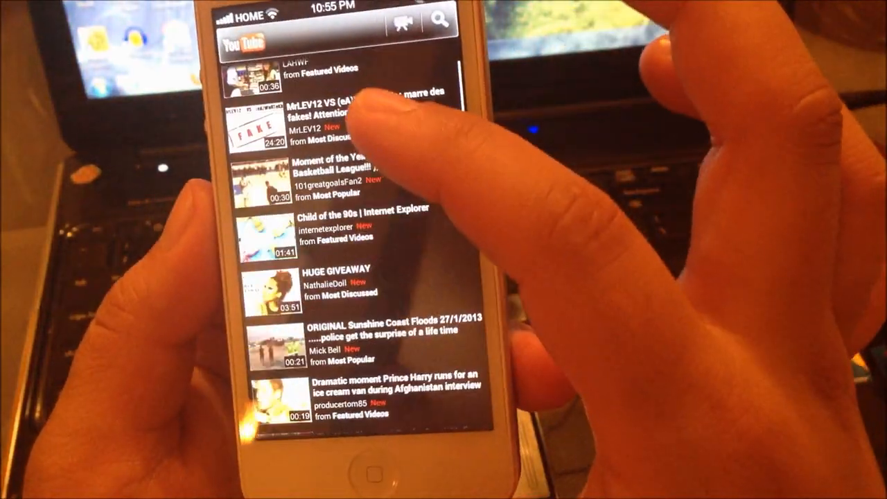
Scroll the featured YouTube videos, then return to the home screen.
scroll("down", 3)
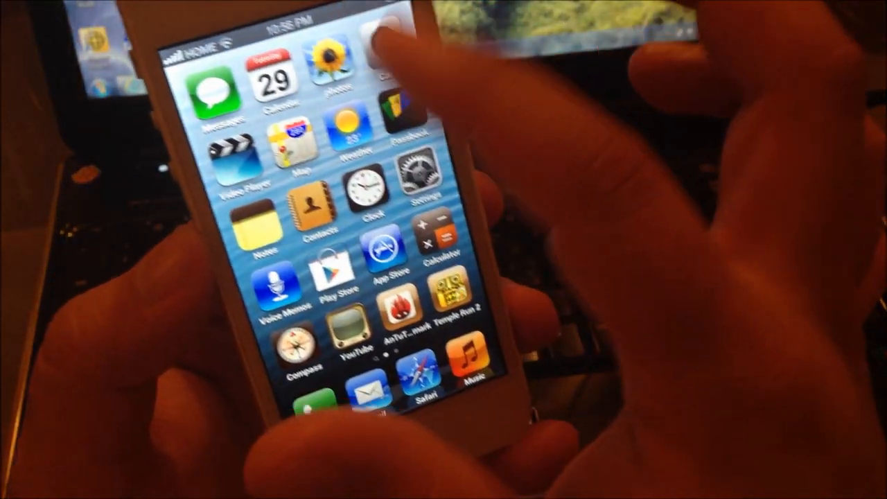
scroll("left", 3)
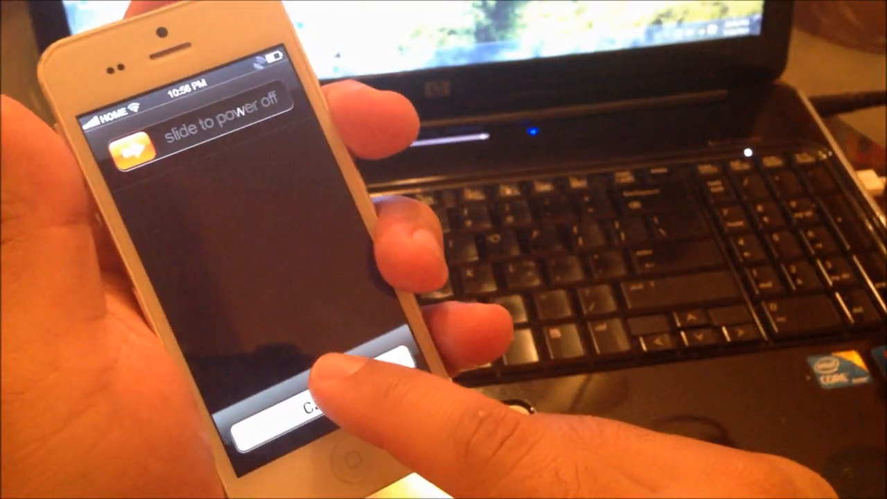
left_click(298, 409)
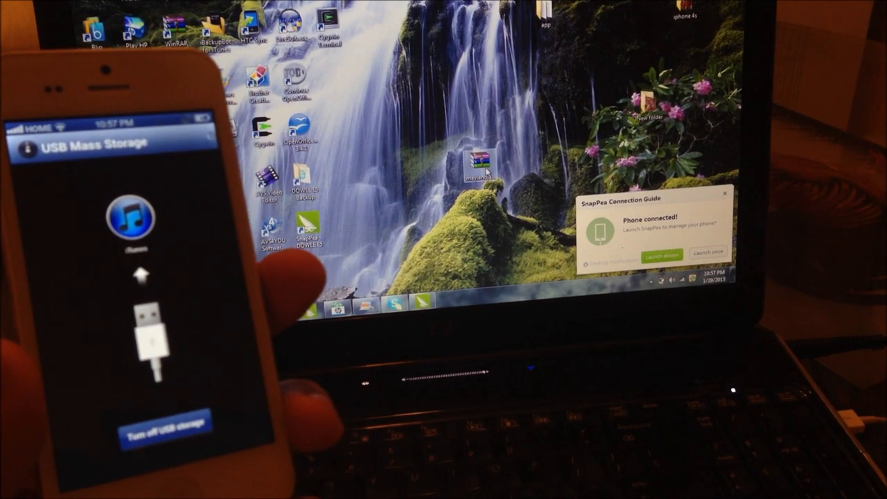
Extract the ROM .rar archive into its own mayandjay_modded_rom folder with WinRAR.
right_click(480, 162)
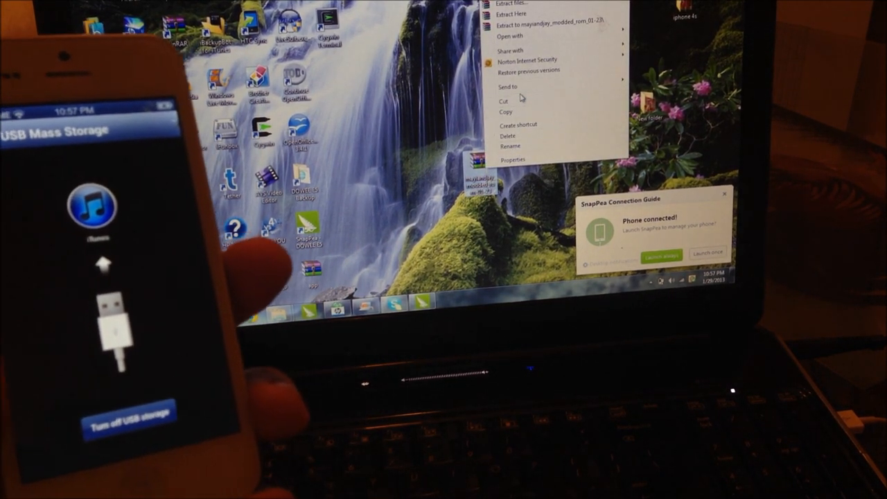
left_click(509, 86)
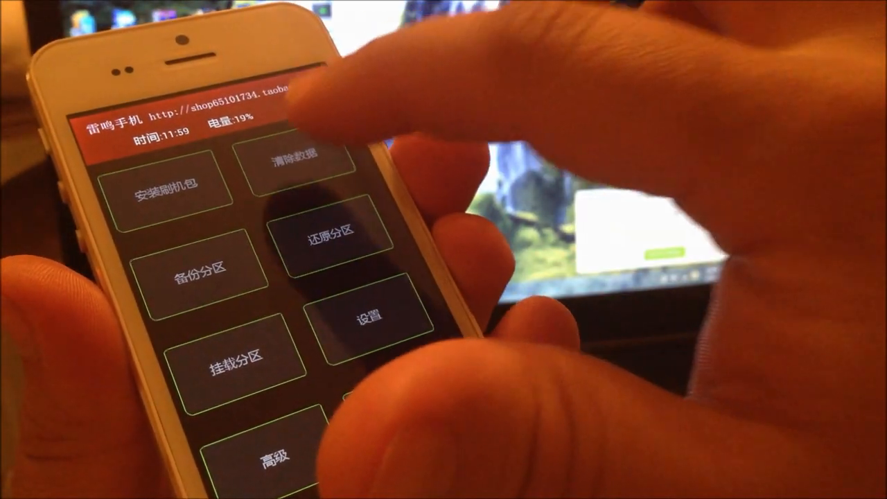
Wipe the Cache partition and factory data from recovery's 清除数据 menu.
left_click(299, 162)
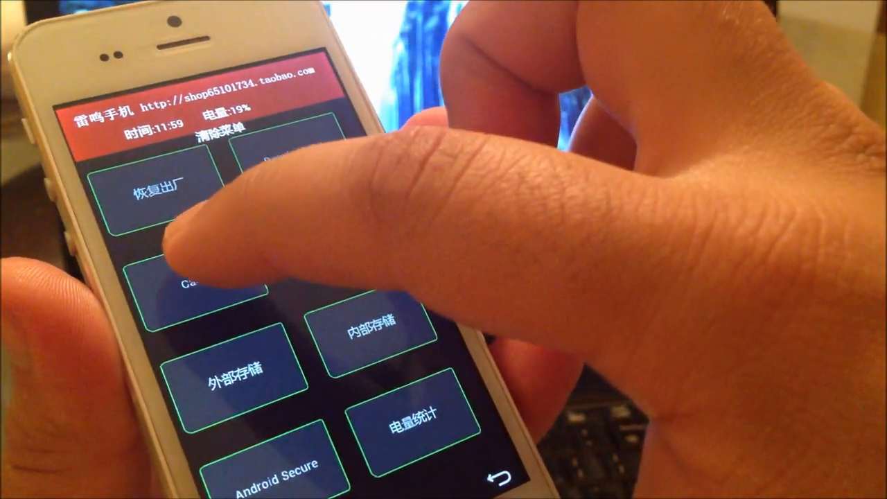
left_click(201, 284)
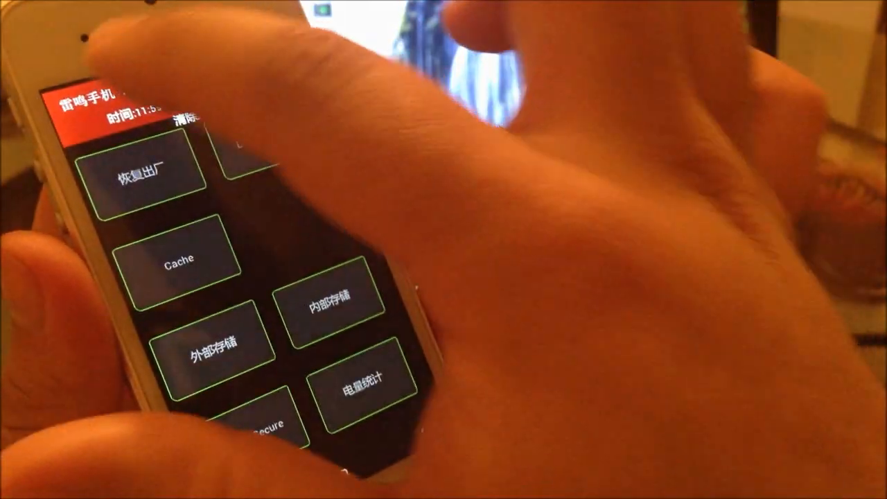
left_click(145, 179)
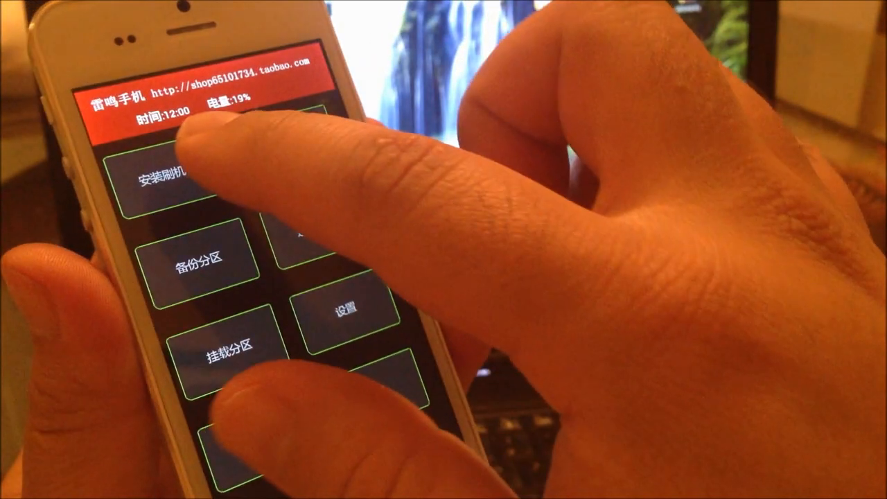
Open the 安装刷机包 zip list and scroll the external SD card folders for the ROM.
left_click(180, 183)
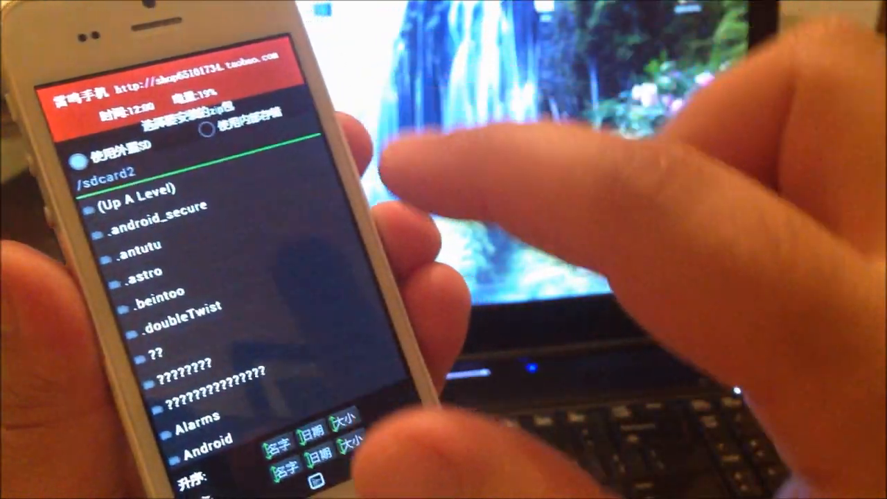
scroll("down", 3)
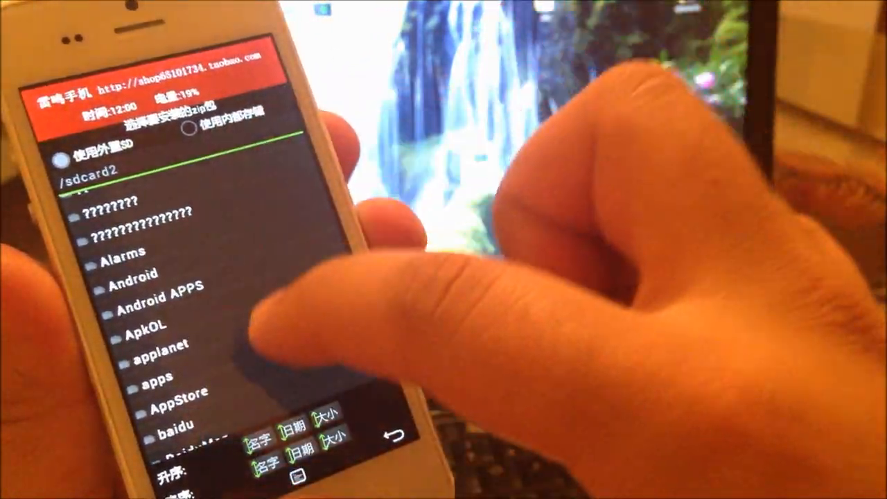
scroll("down", 3)
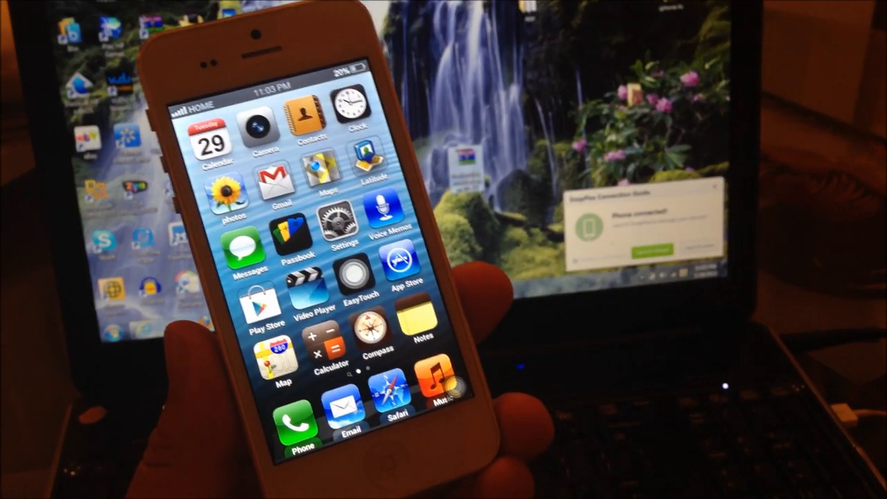
Go to Settings > General > International > Language and scroll the available languages.
left_click(340, 232)
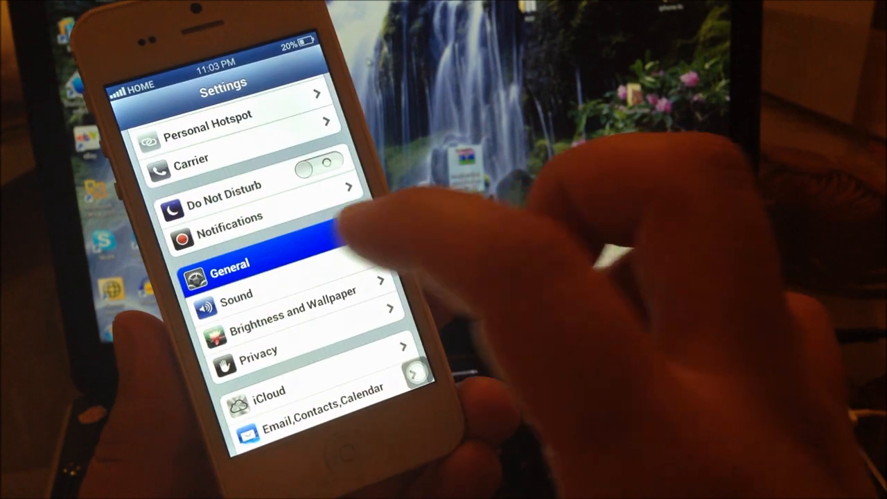
left_click(230, 271)
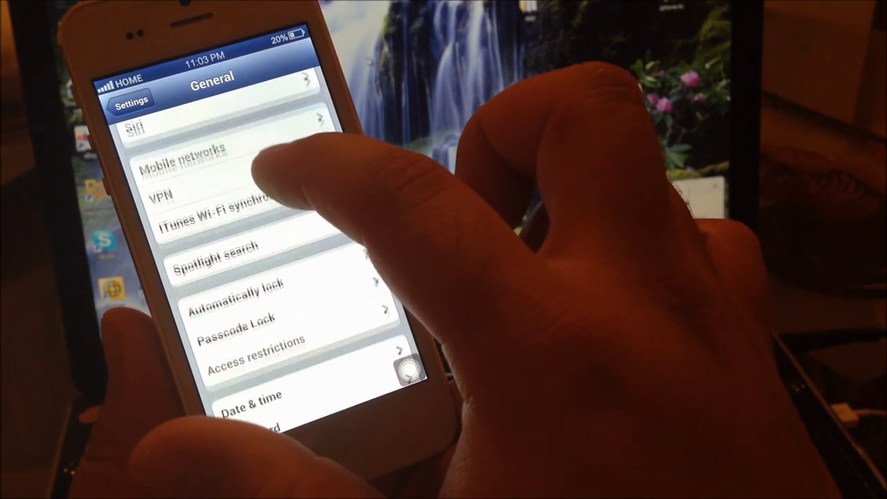
scroll("down", 3)
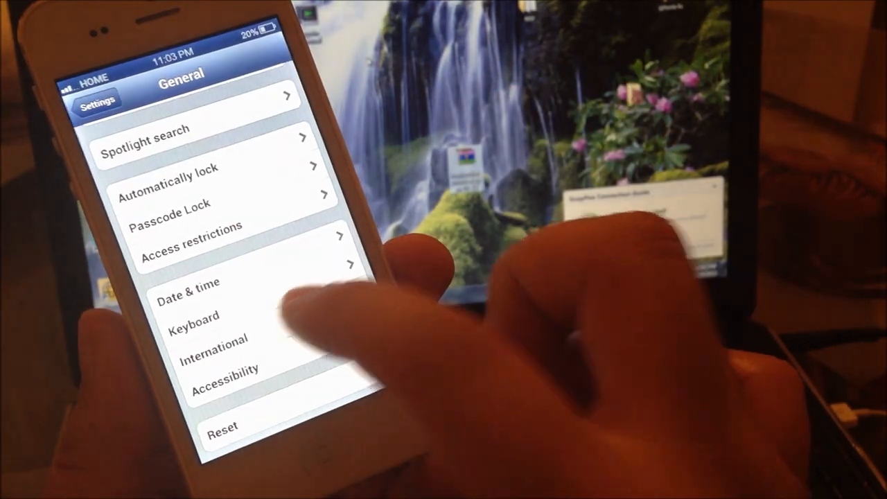
left_click(214, 340)
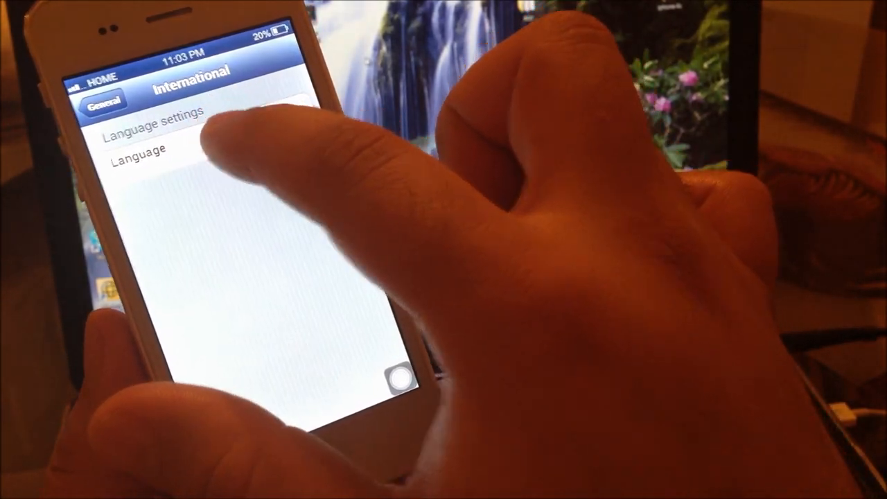
left_click(138, 152)
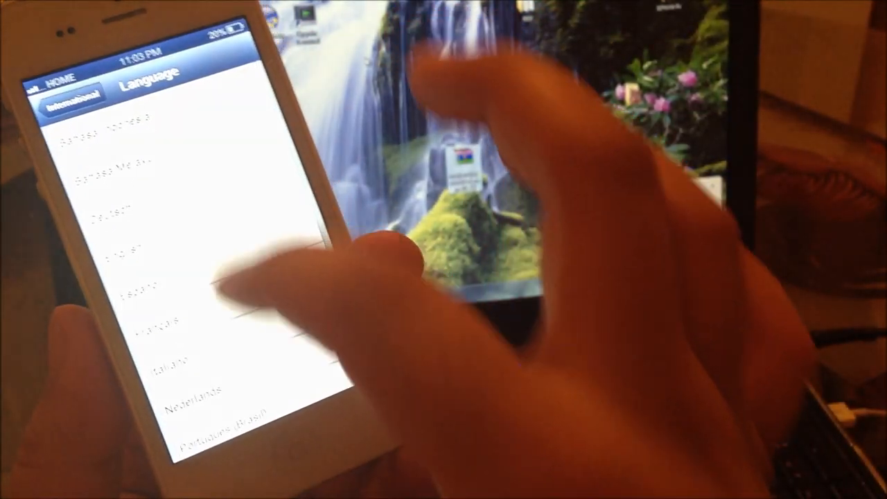
scroll("down", 3)
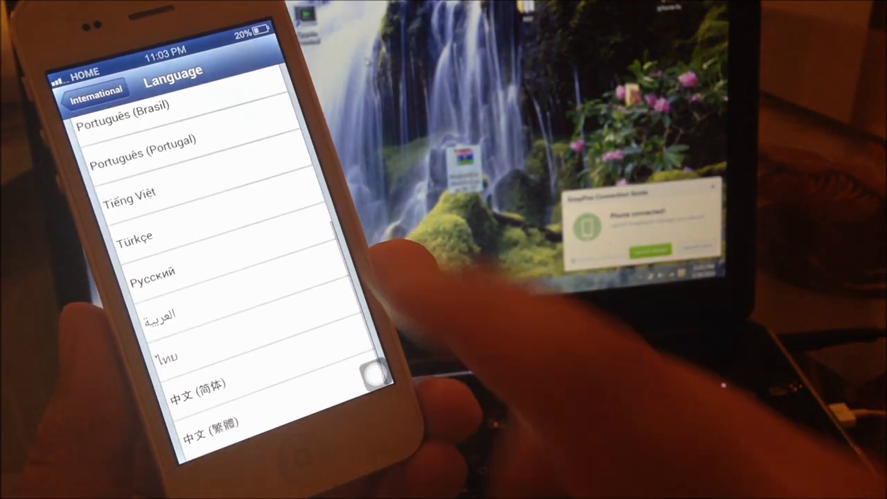
scroll("down", 3)
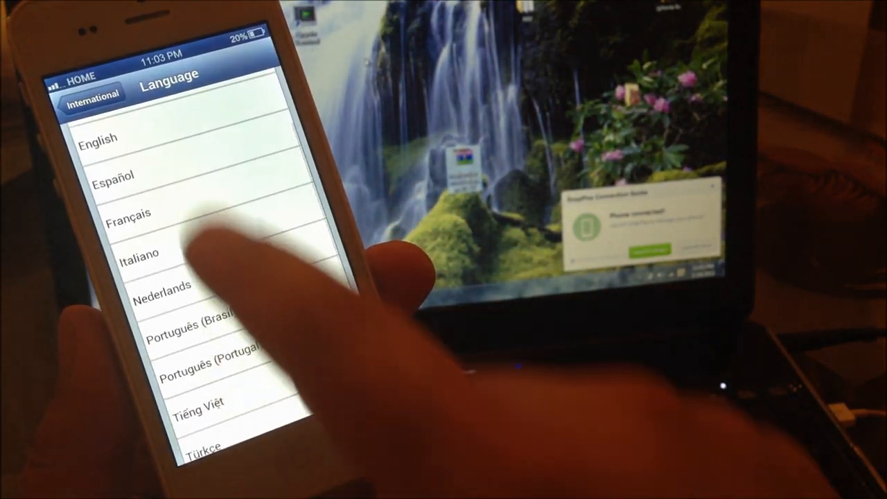
scroll("down", 3)
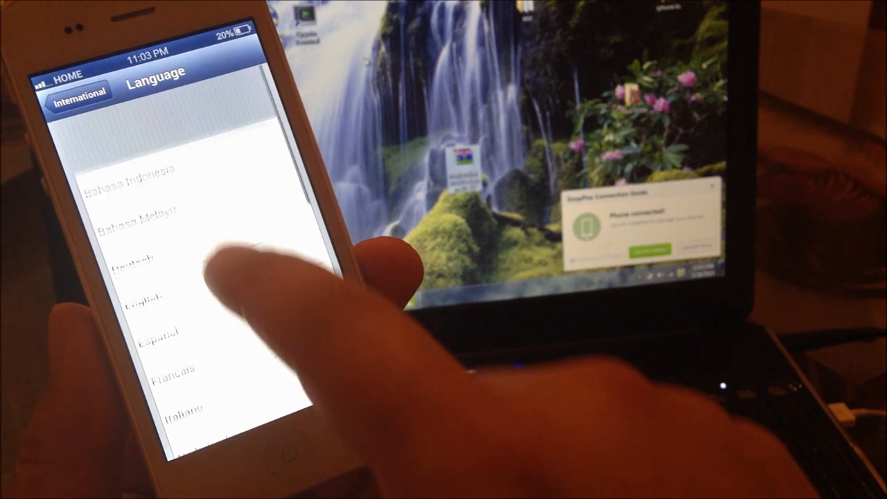
scroll("down", 3)
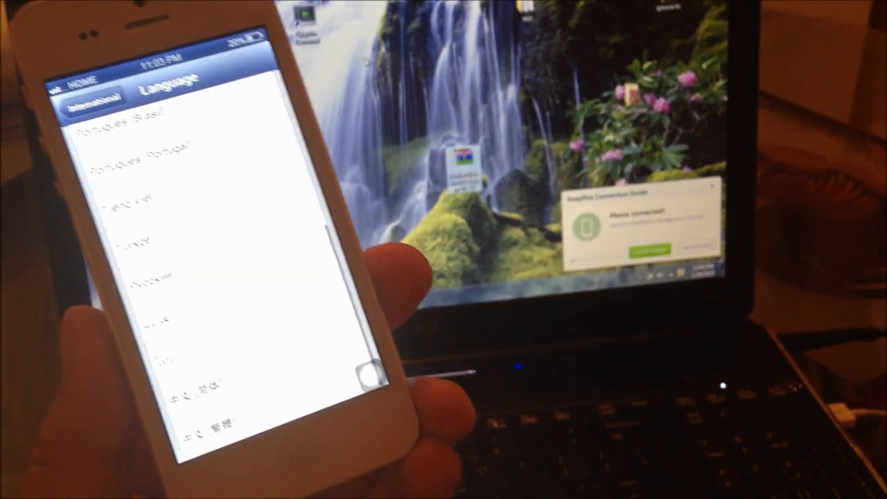